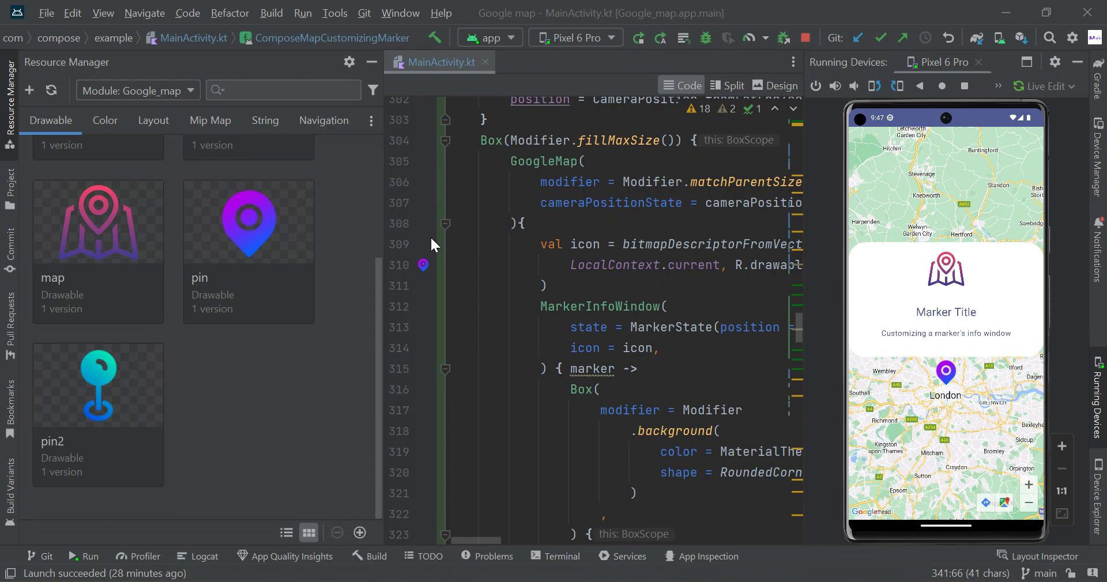
mouse_move(77, 206)
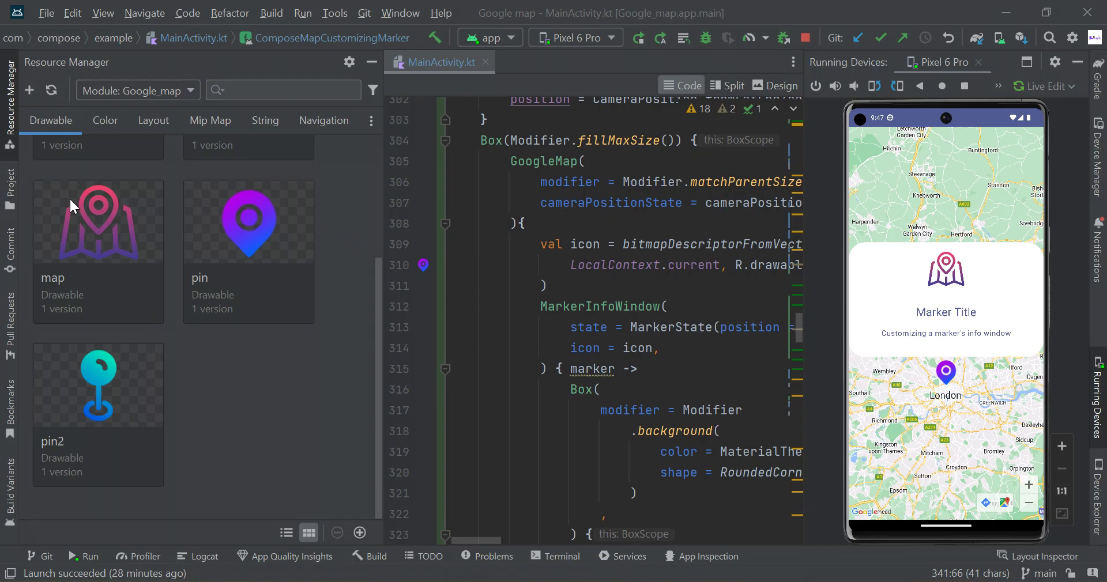
mouse_move(246, 242)
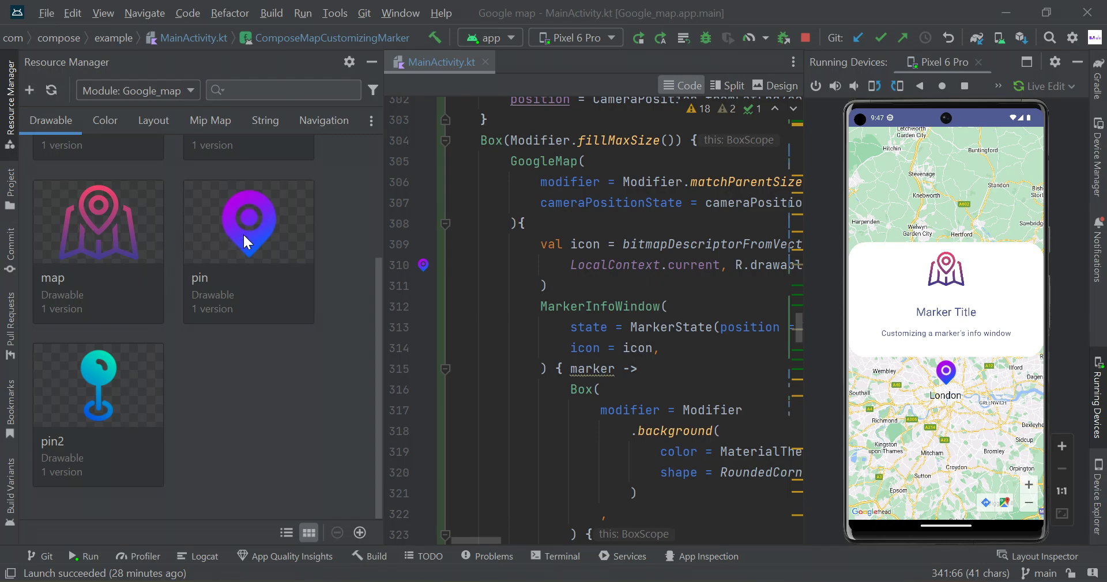
mouse_move(372, 76)
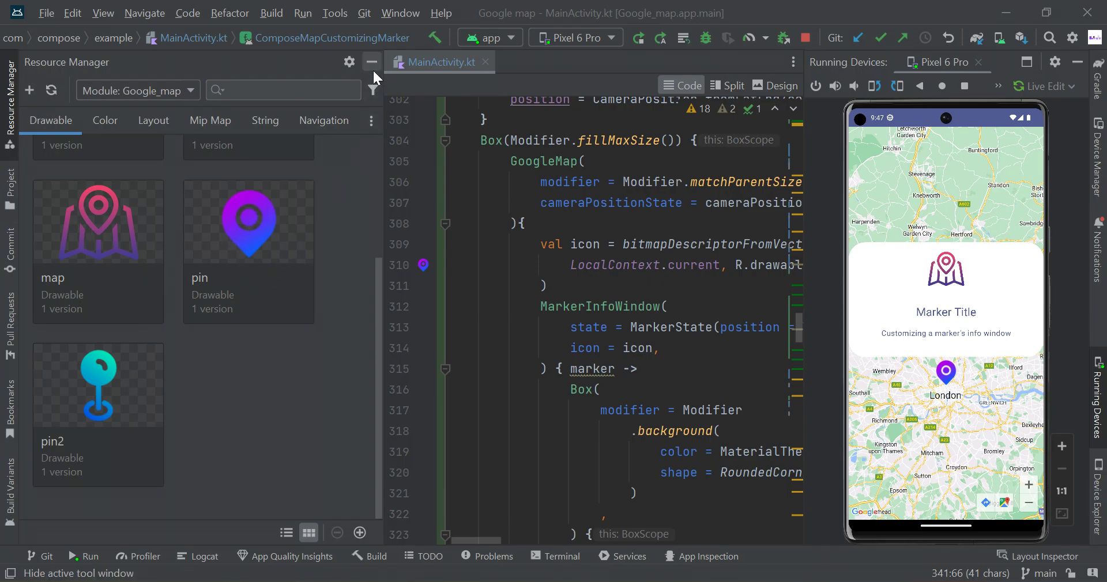
- Hide the Resource Manager and highlight the GoogleMap and MarkerInfoWindow calls in the widened editor
left_click(372, 62)
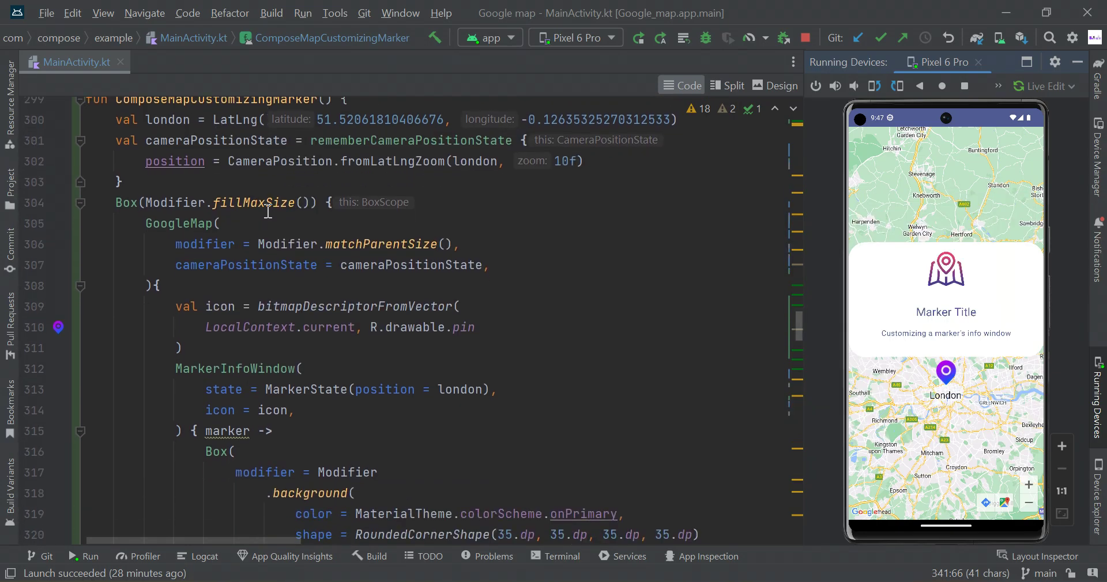
double_click(178, 224)
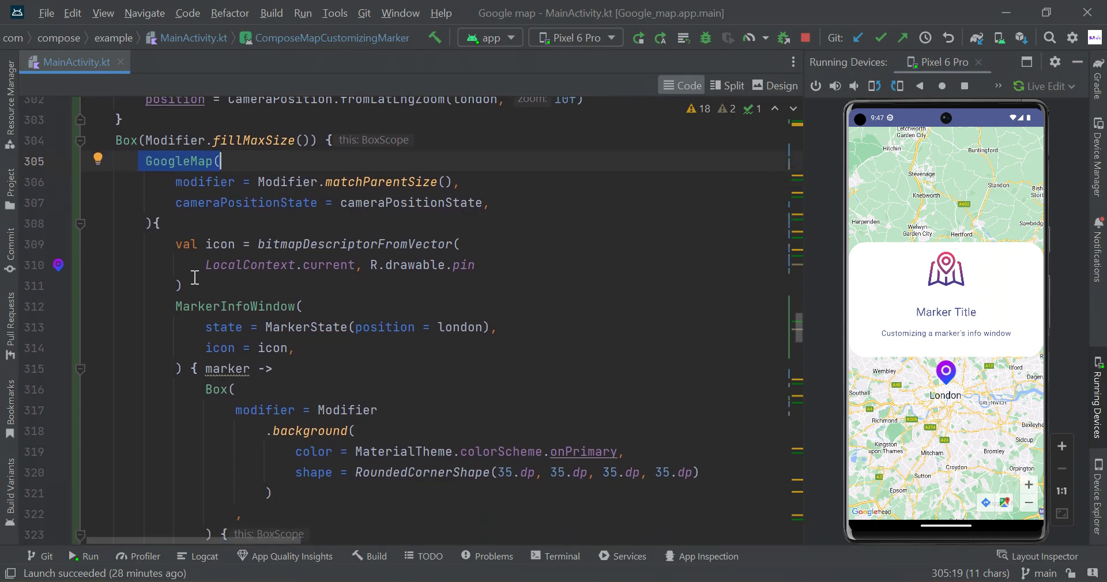
double_click(235, 307)
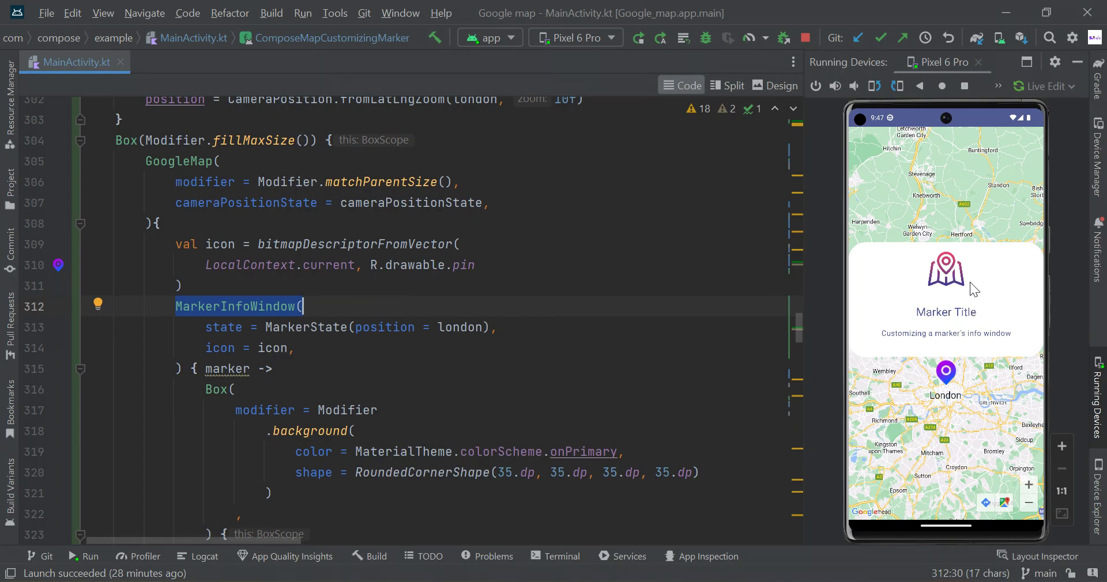
mouse_move(174, 386)
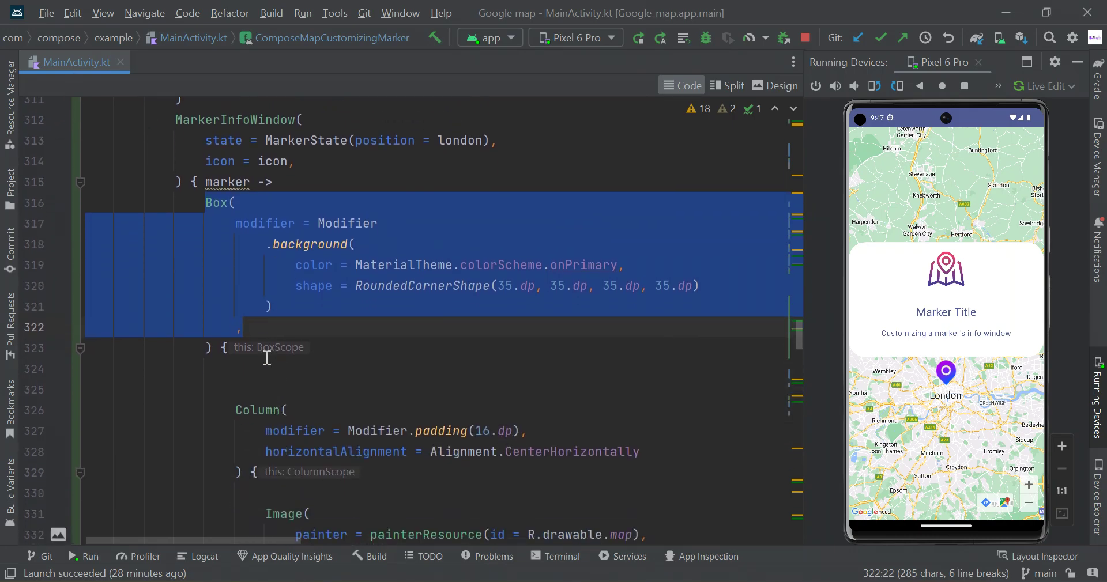
scroll("down", 3)
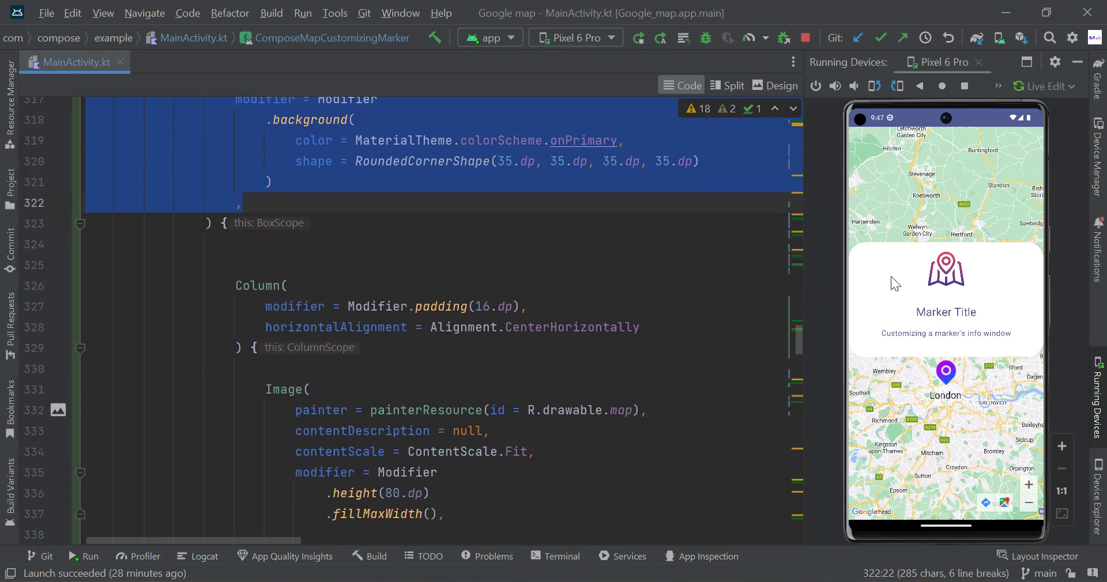
mouse_move(945, 339)
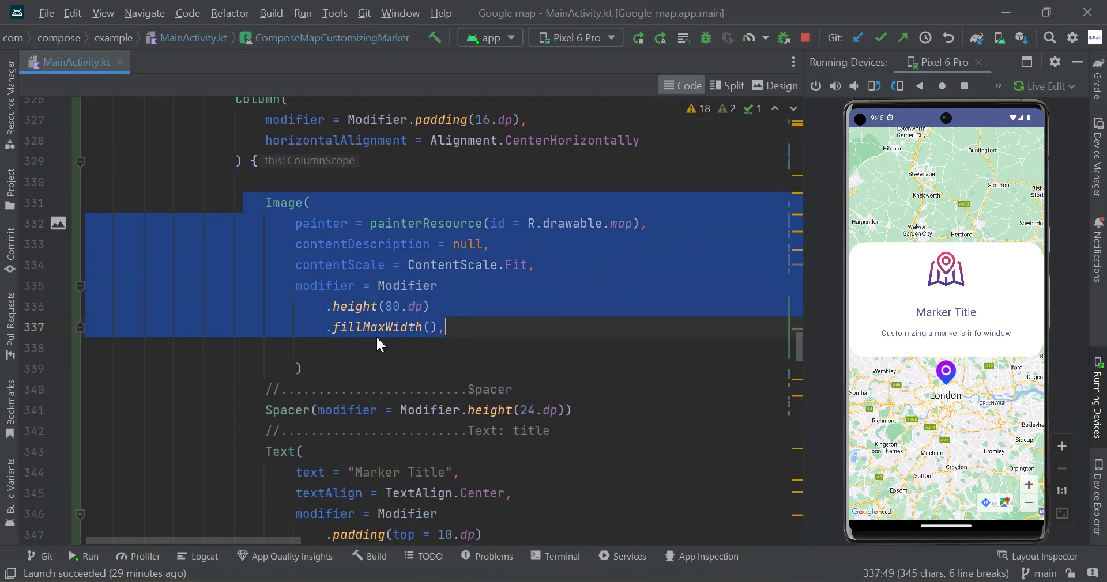
left_click(410, 410)
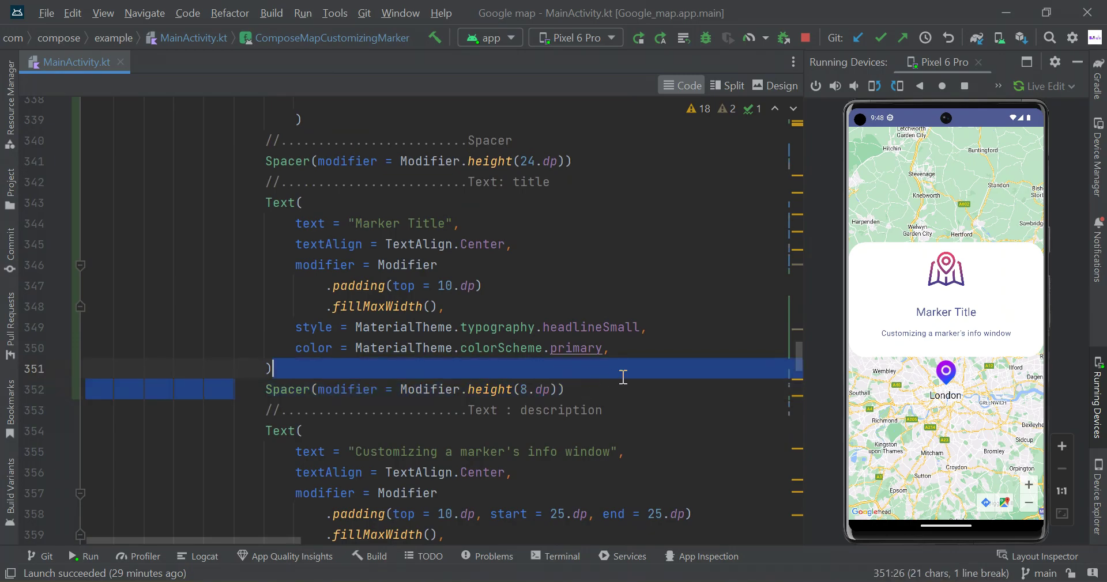
scroll("down", 3)
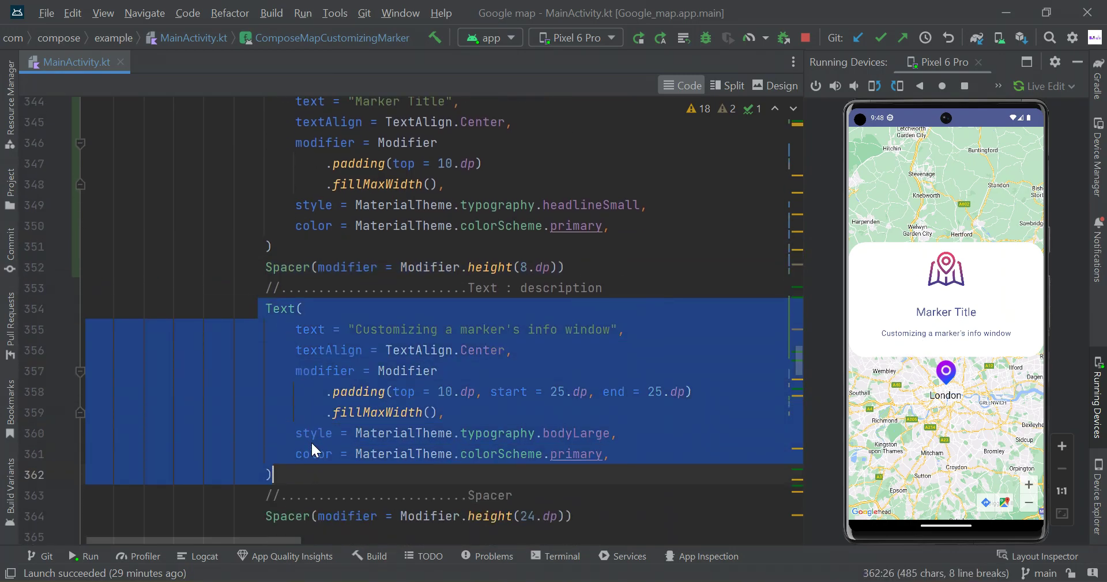
scroll("up", 3)
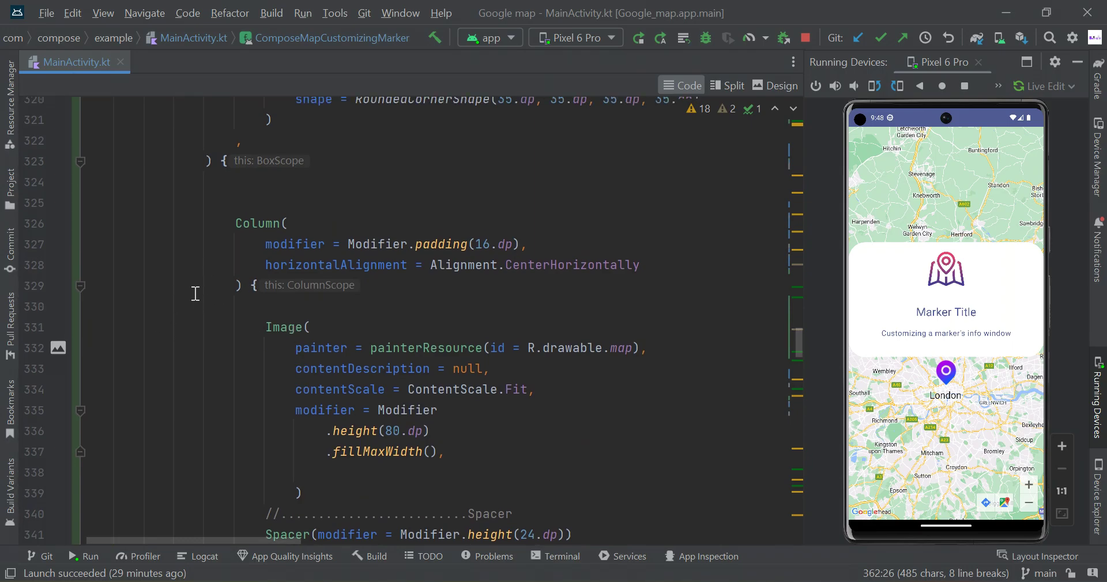
- Fold the Column body and scroll up to revisit the GoogleMap and MarkerInfoWindow setup
left_click(80, 286)
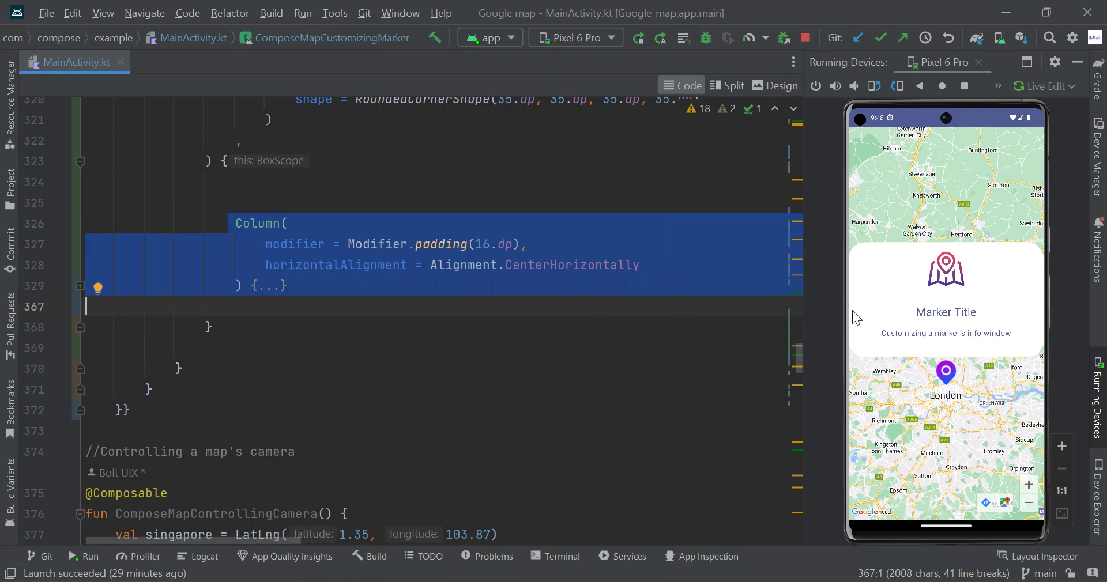
scroll("up", 3)
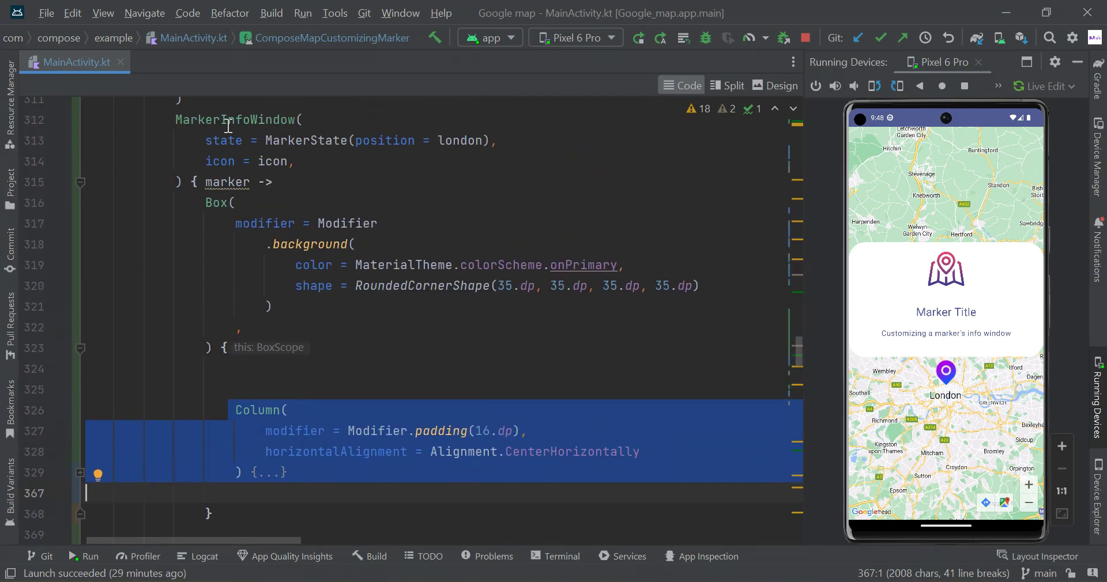
mouse_move(1007, 281)
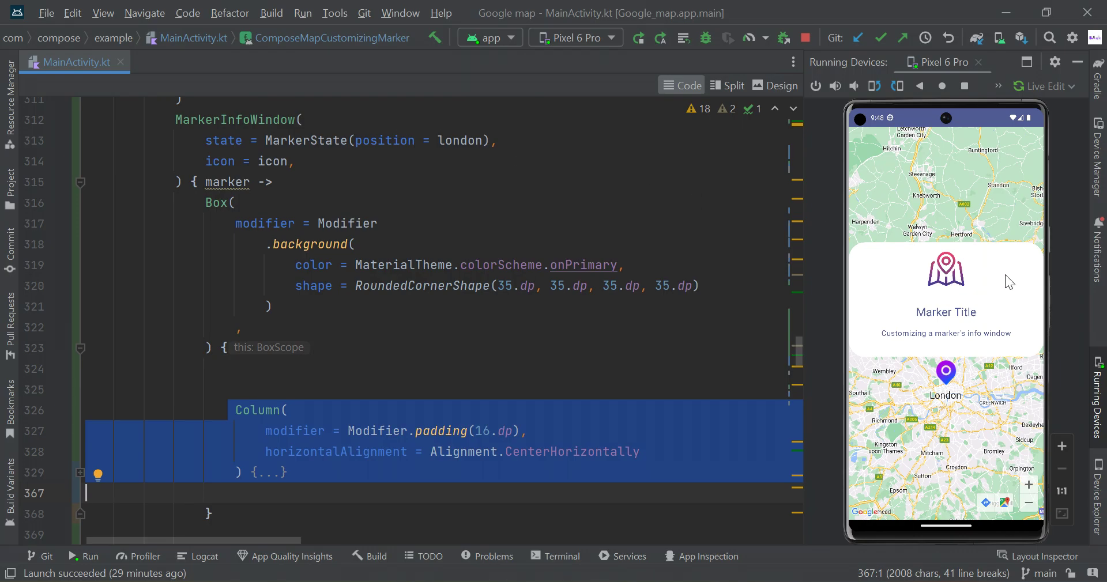
scroll("up", 3)
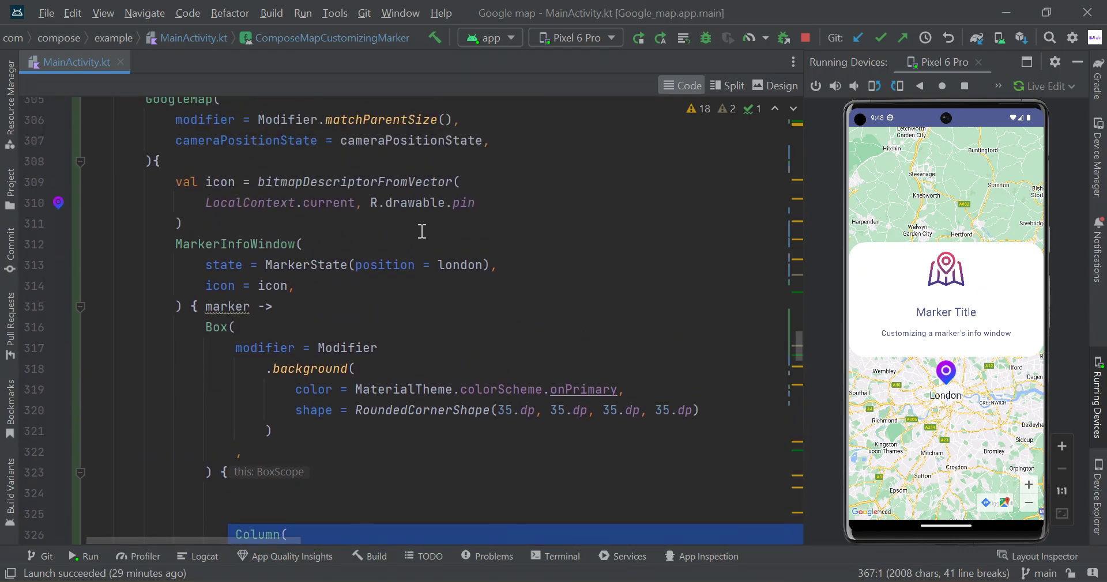
scroll("up", 3)
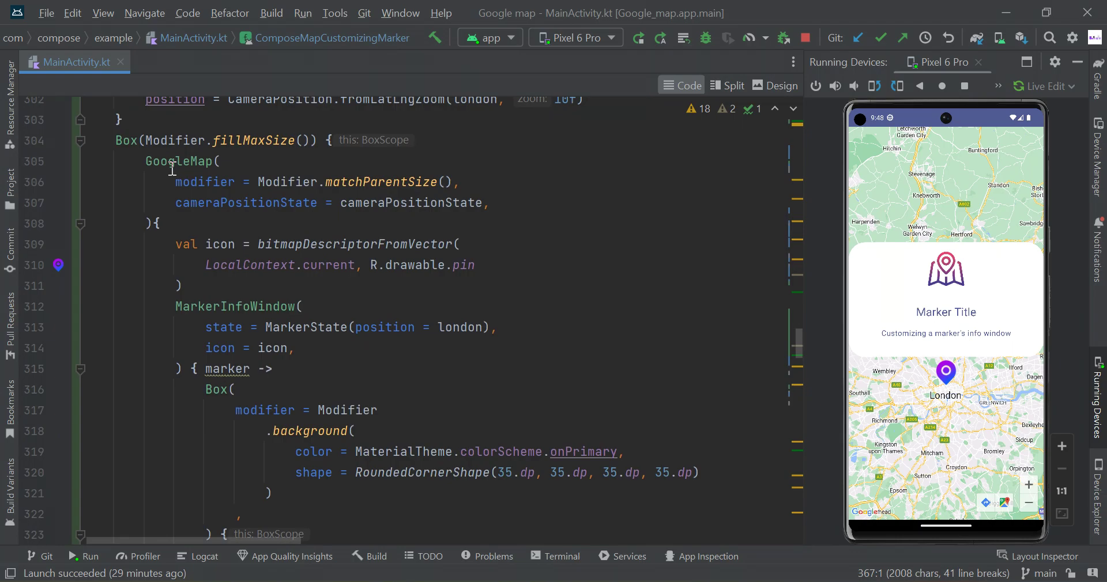
mouse_move(199, 310)
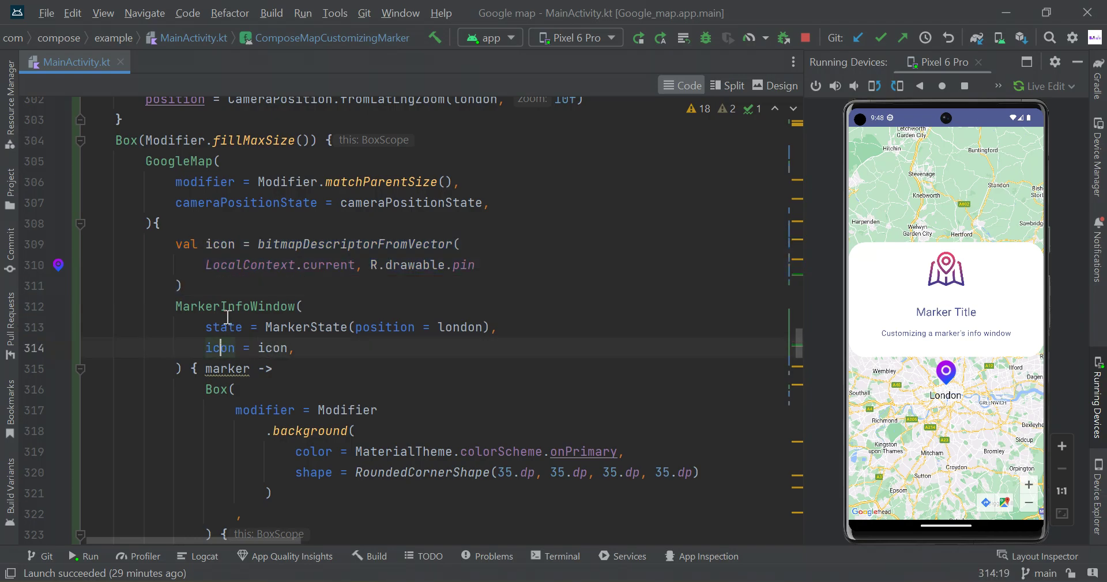
mouse_move(939, 364)
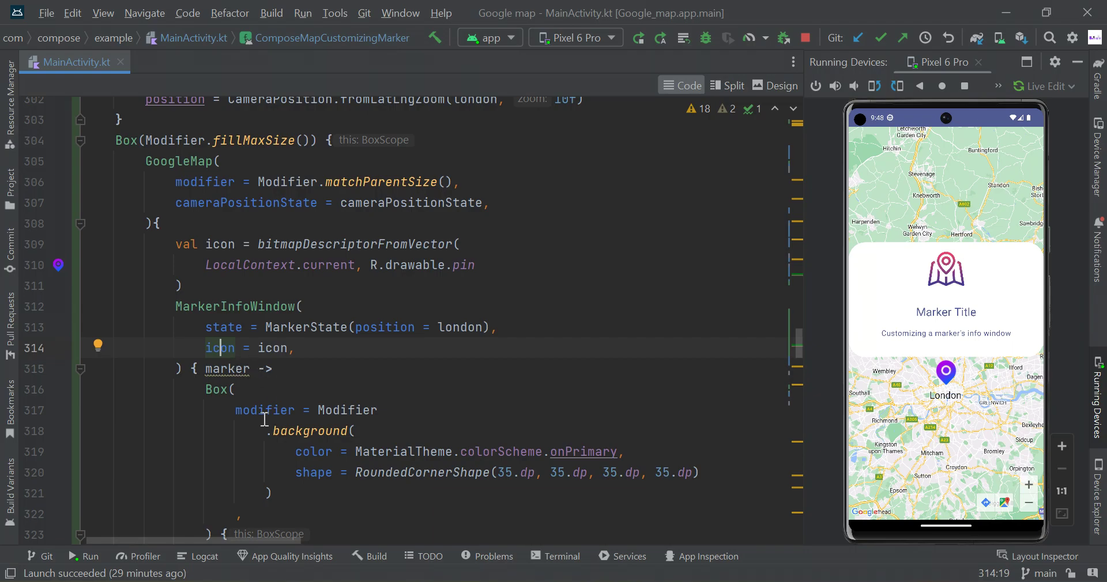
scroll("down", 3)
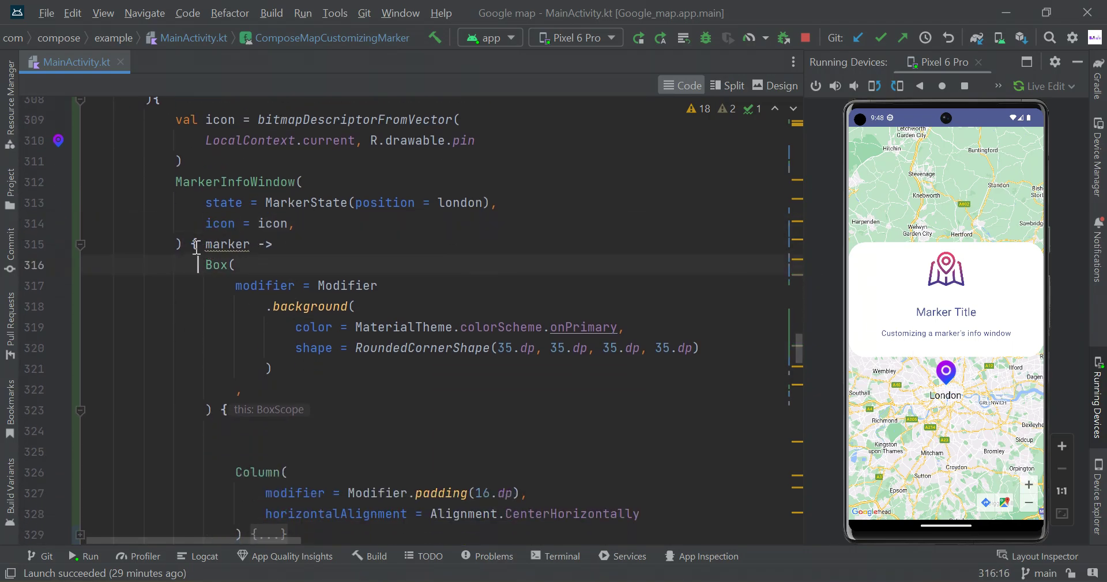
double_click(217, 265)
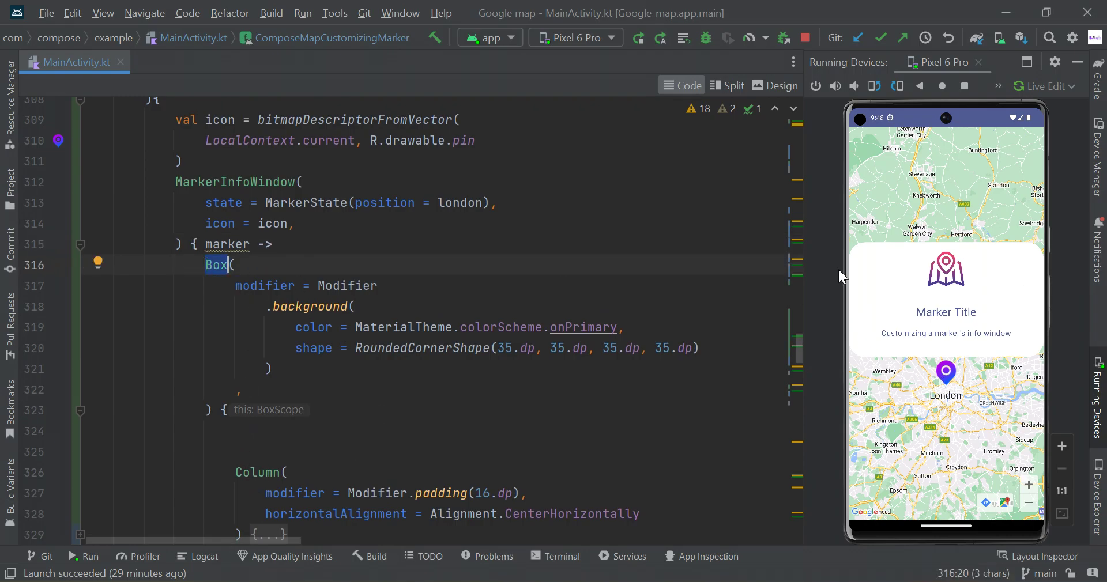
mouse_move(650, 525)
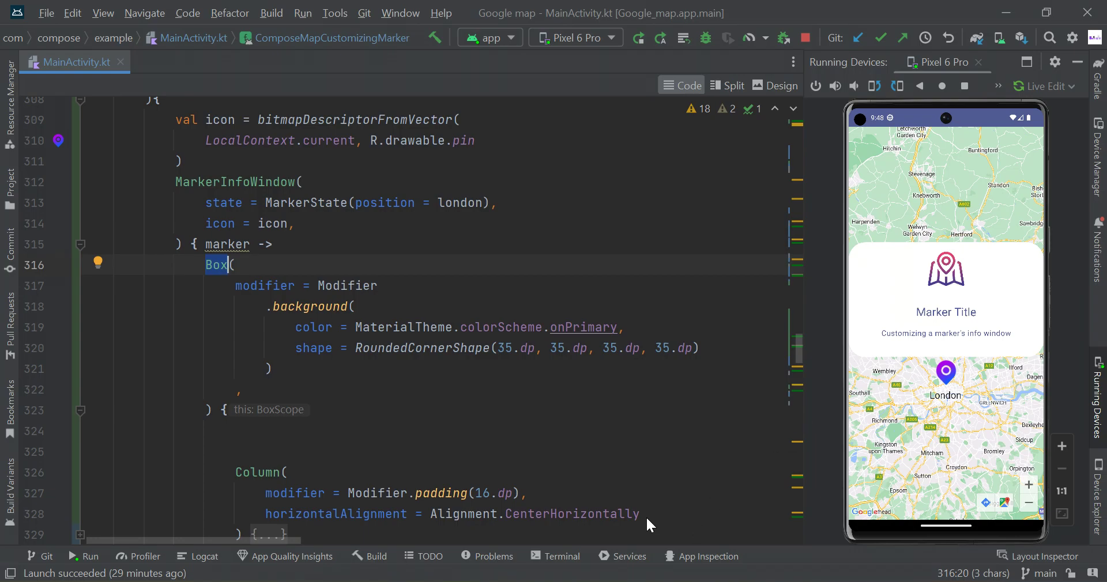